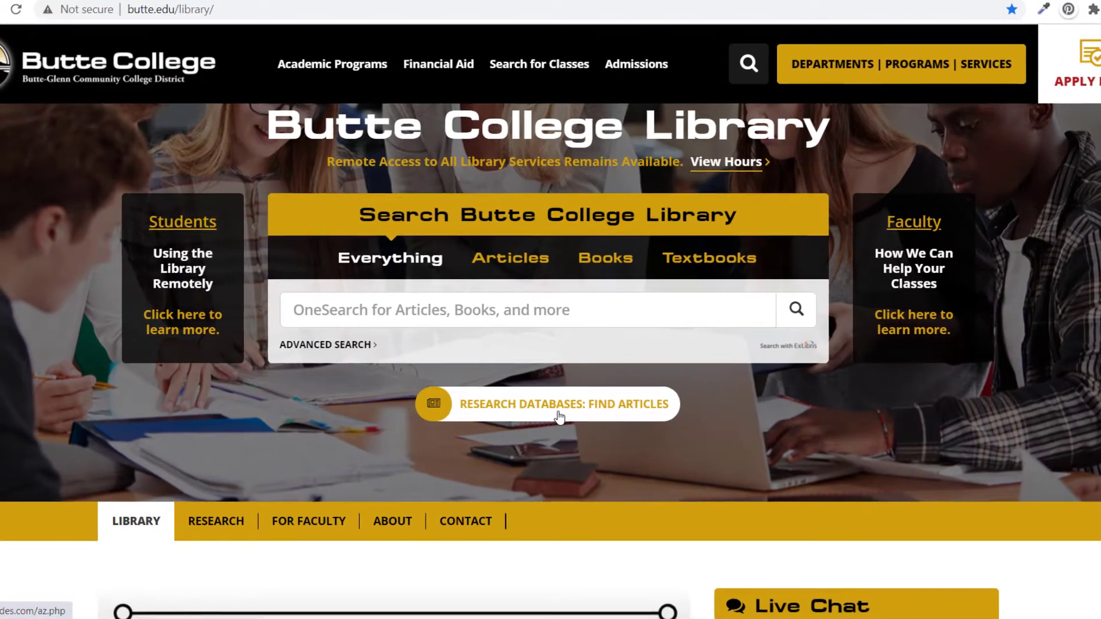
- Filter the library's A-Z research databases to M and open Mango Languages
click(560, 403)
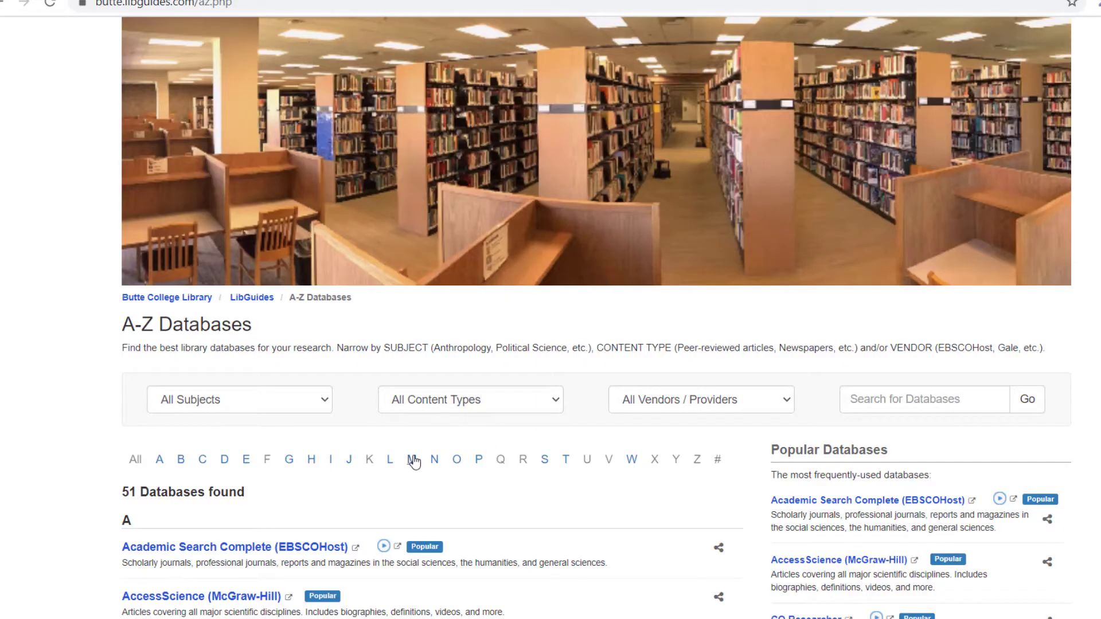
click(411, 460)
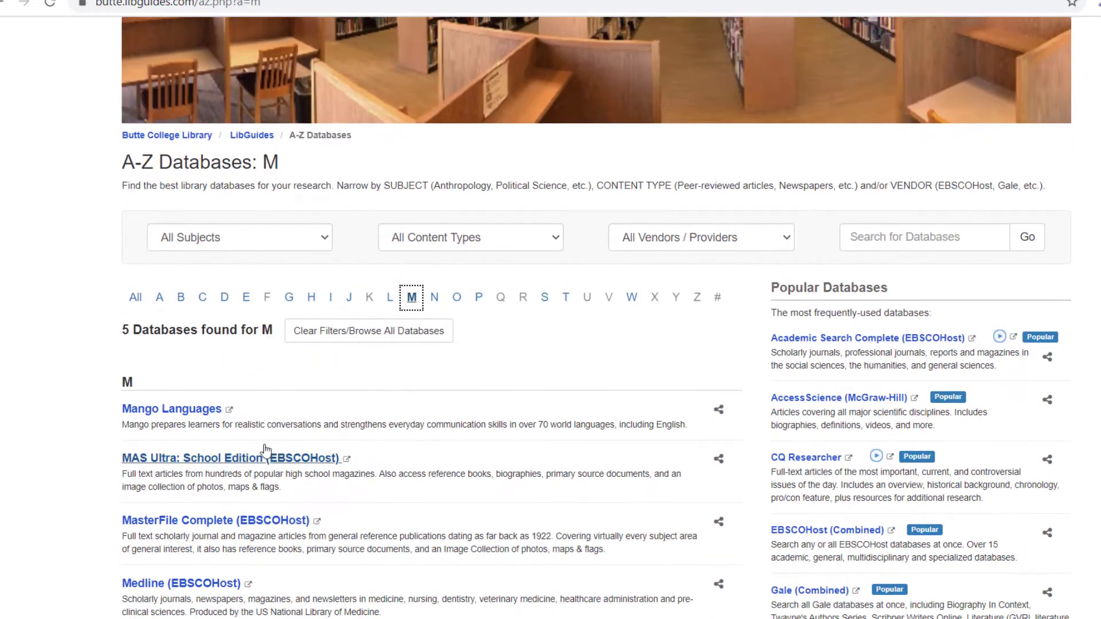
mouse_move(207, 427)
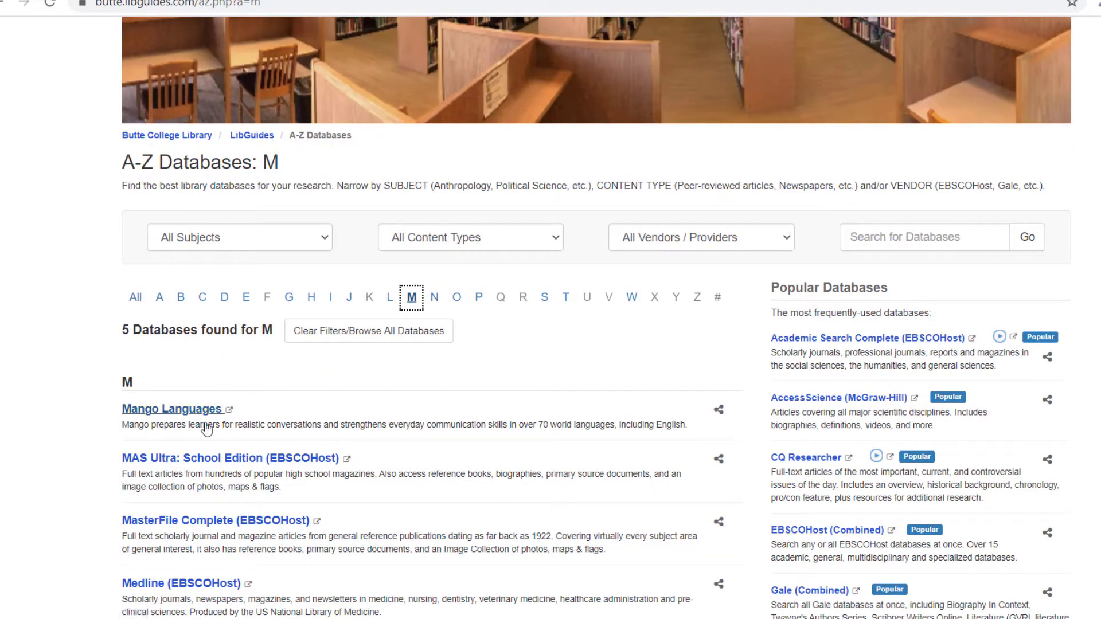
click(171, 408)
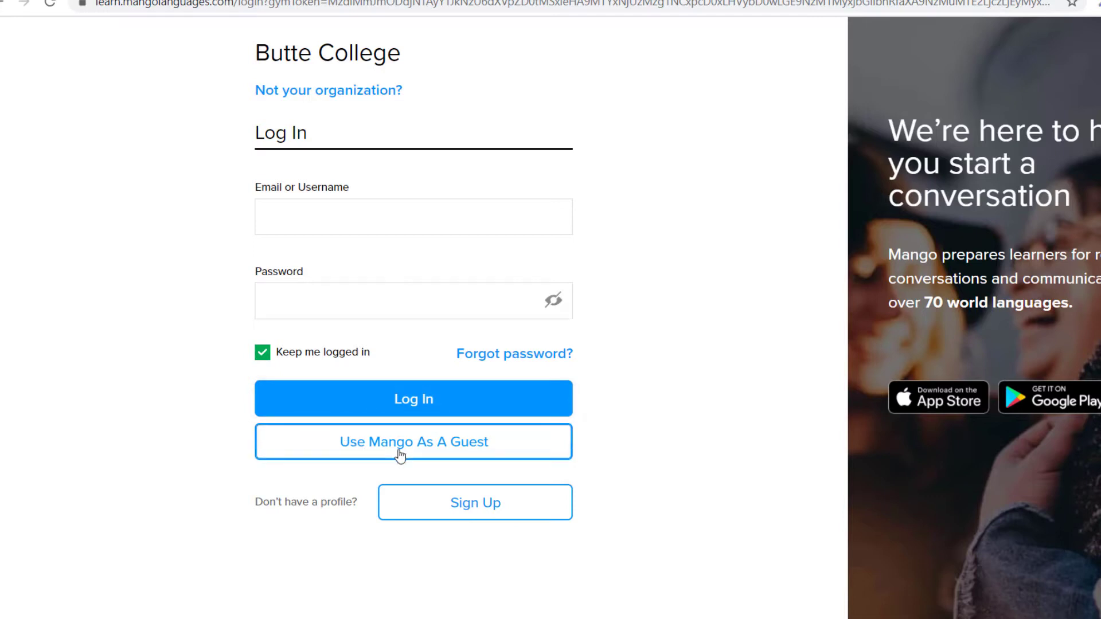
mouse_move(475, 514)
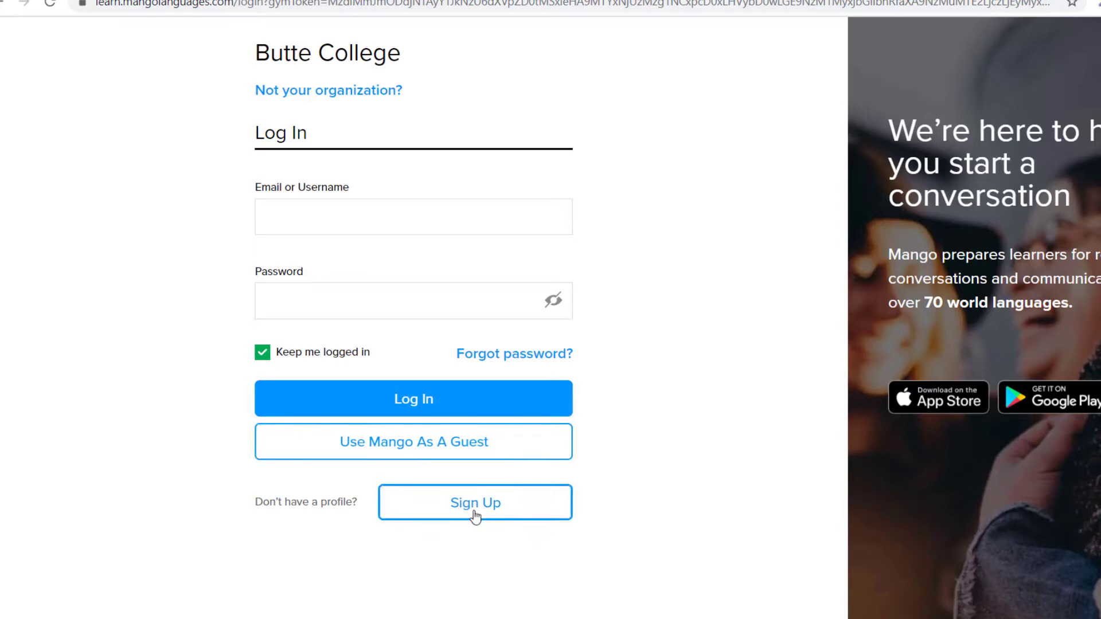
- Enter Mango as a guest and choose Spanish (Latin American)
click(475, 502)
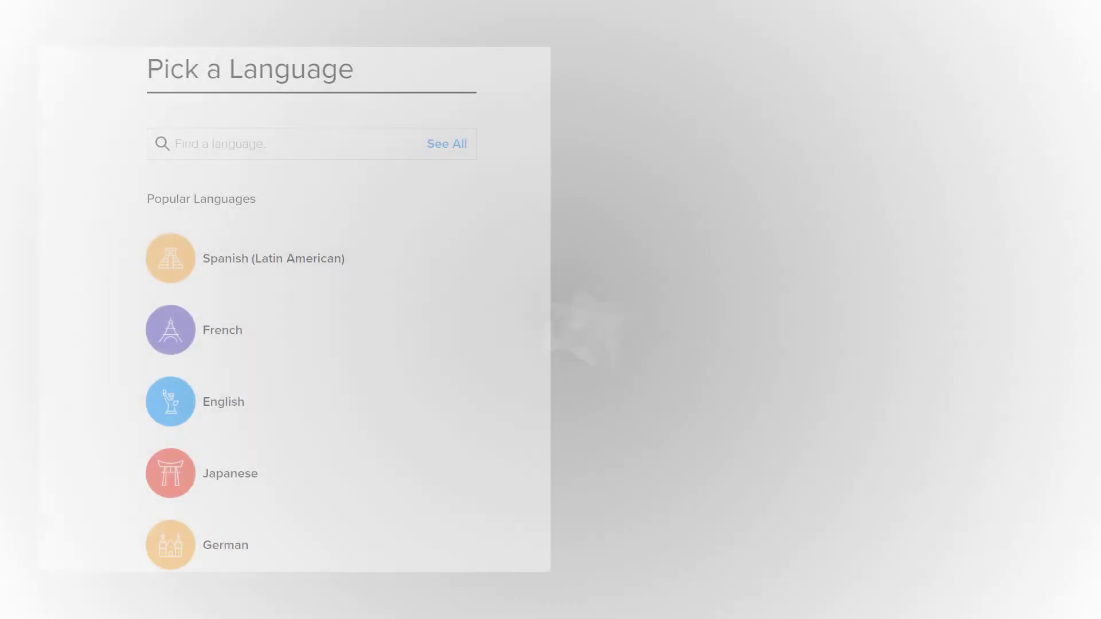
click(447, 144)
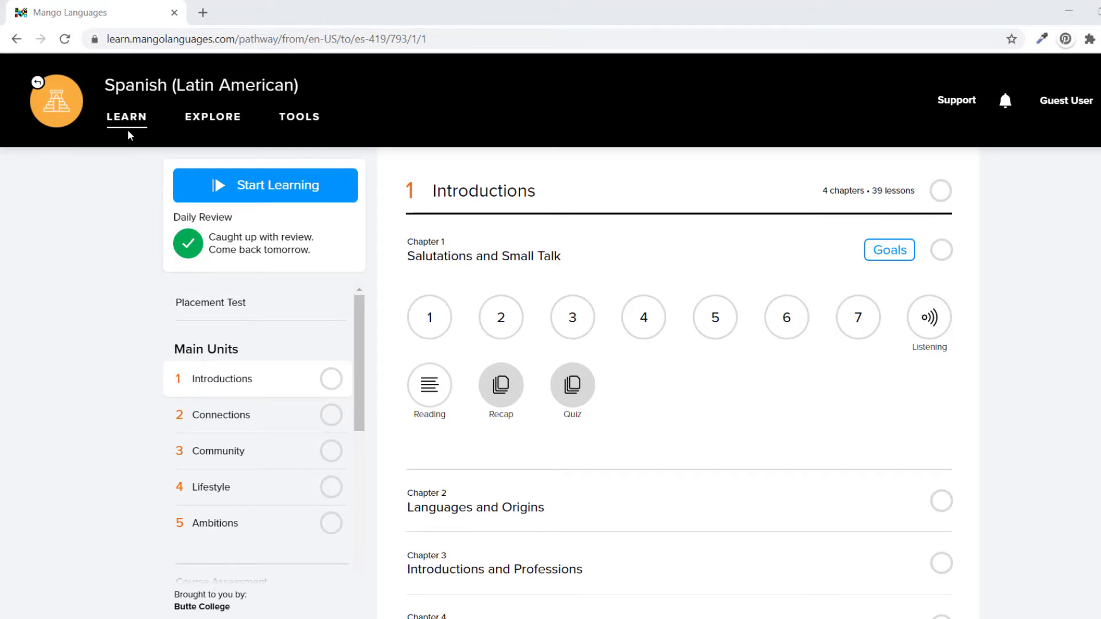
mouse_move(202, 135)
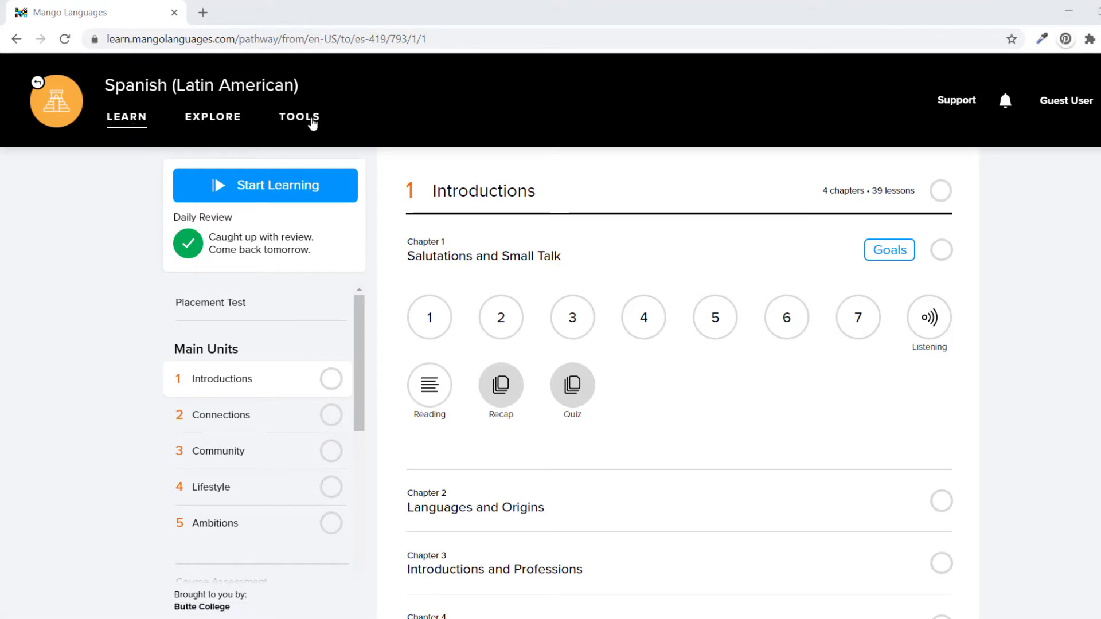
- Browse Mango Movies and the translation tools, then return to the Spanish course units
click(213, 117)
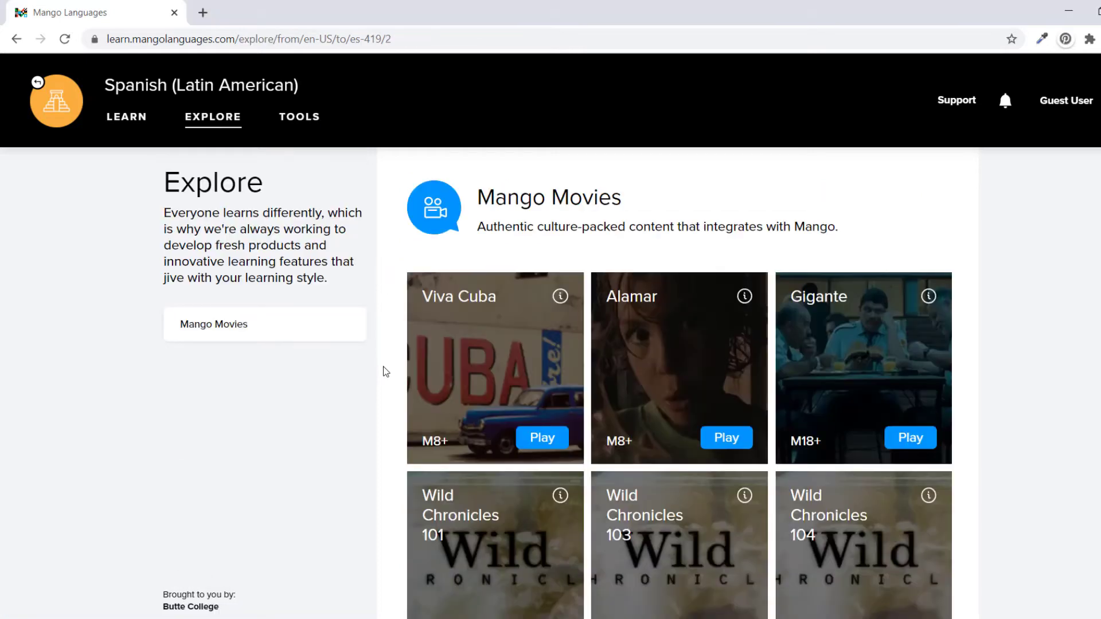
scroll(down, 3)
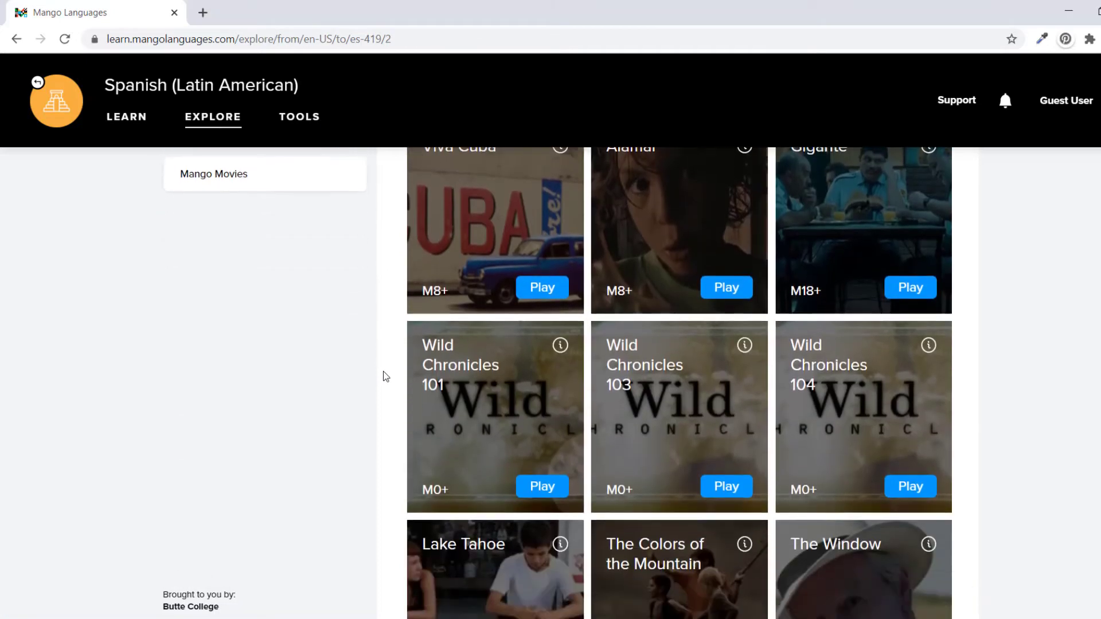
mouse_move(333, 184)
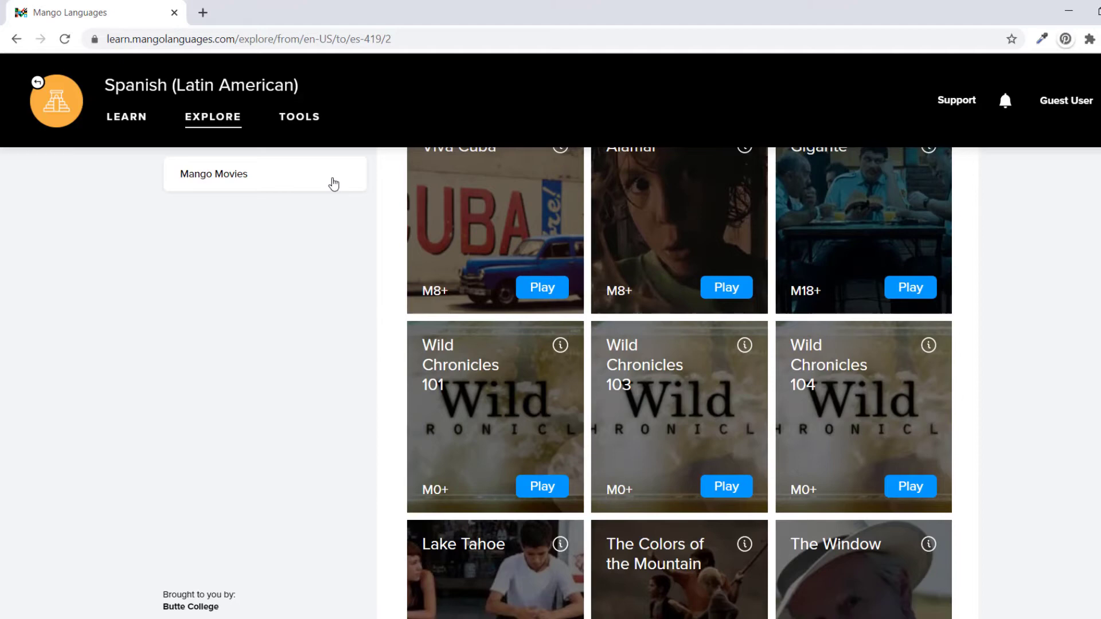
click(299, 117)
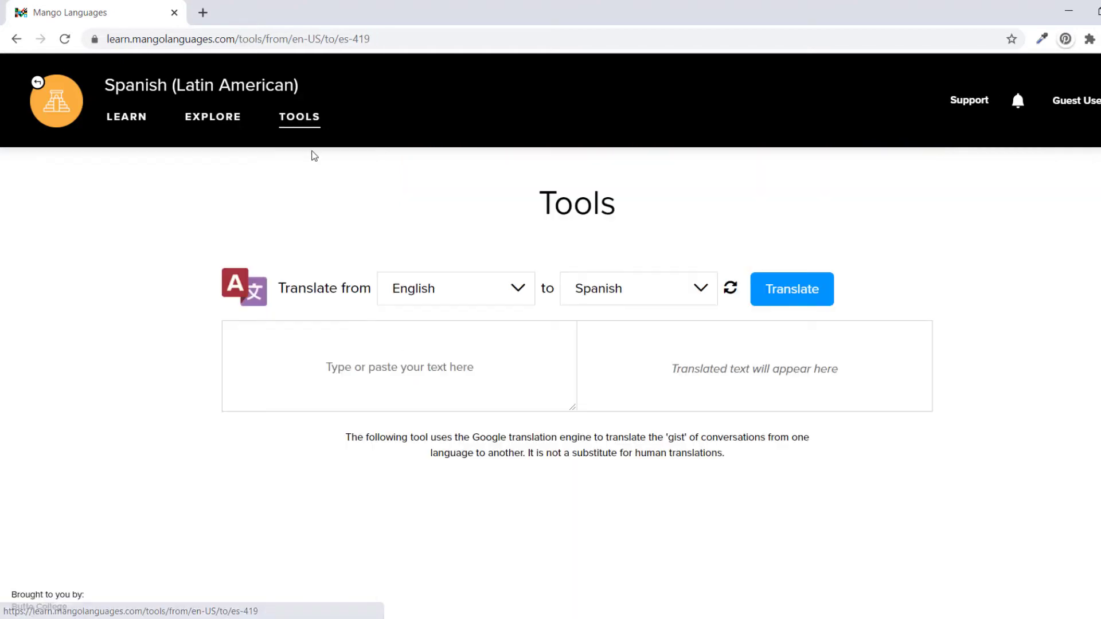
mouse_move(461, 255)
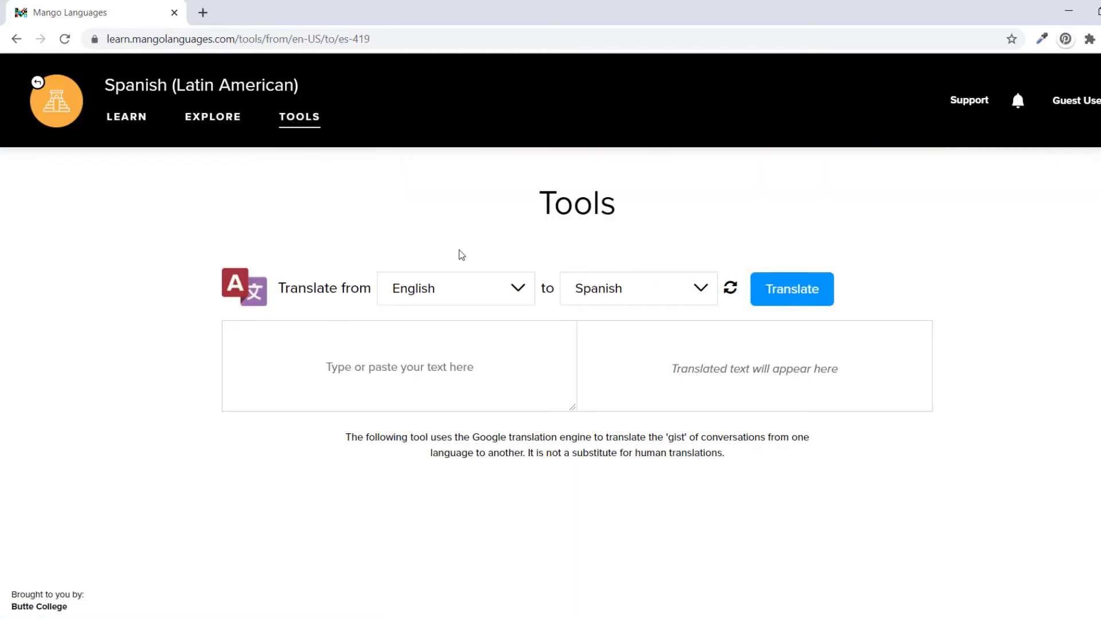
click(126, 117)
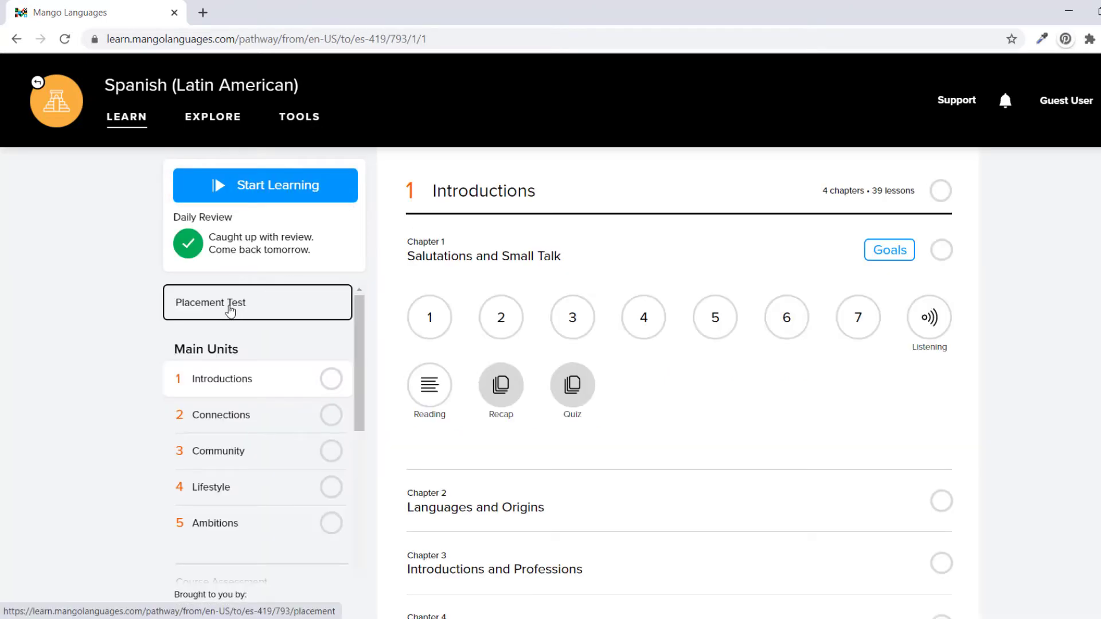
click(228, 303)
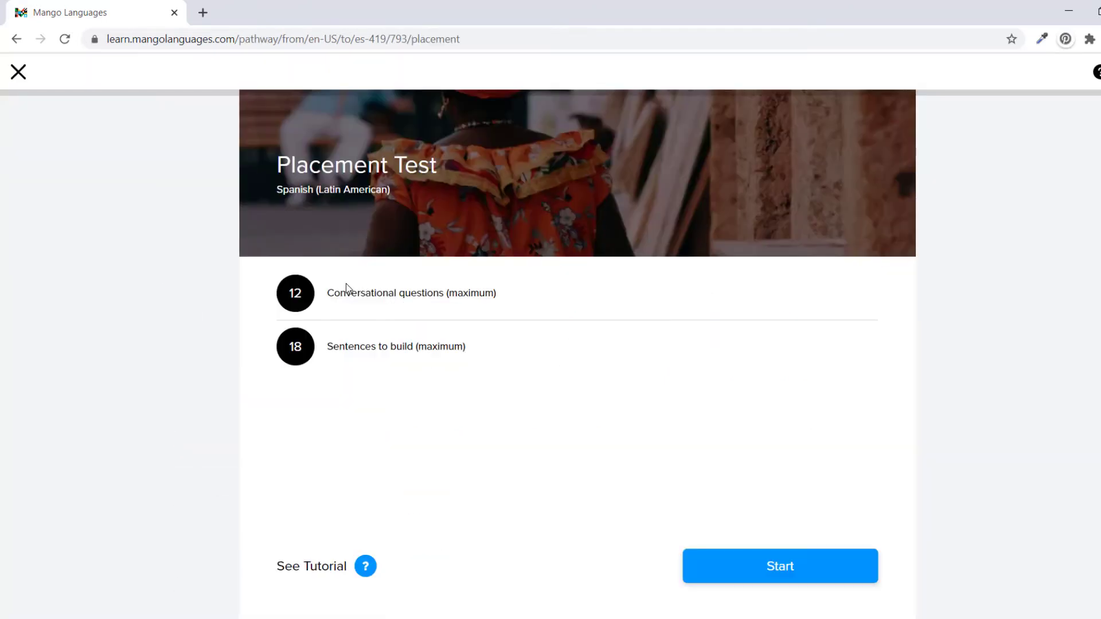
mouse_move(796, 569)
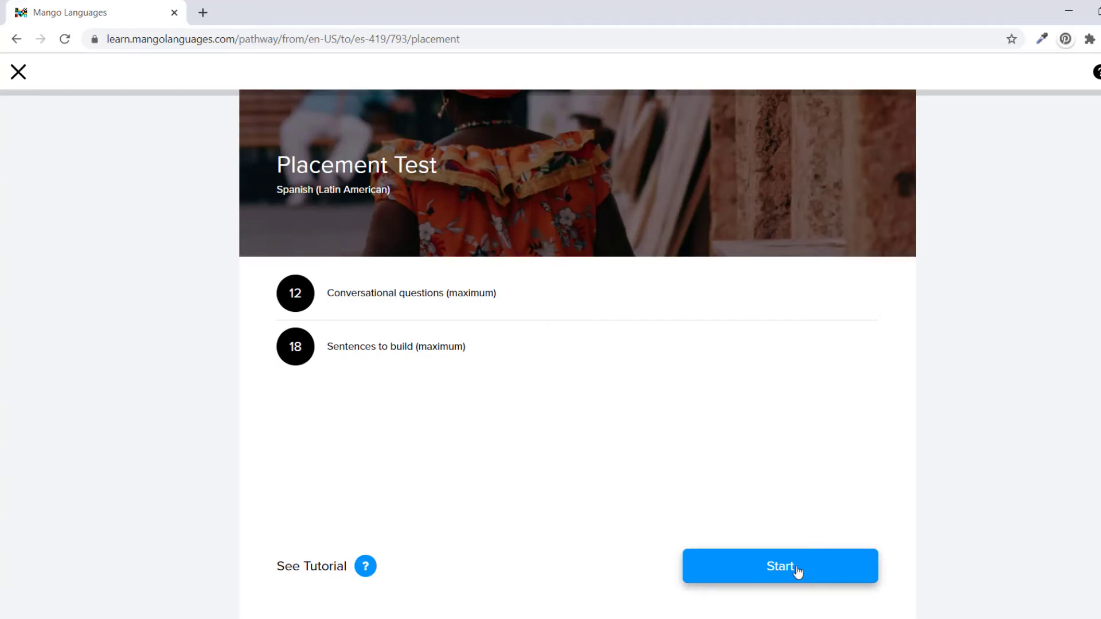
click(780, 565)
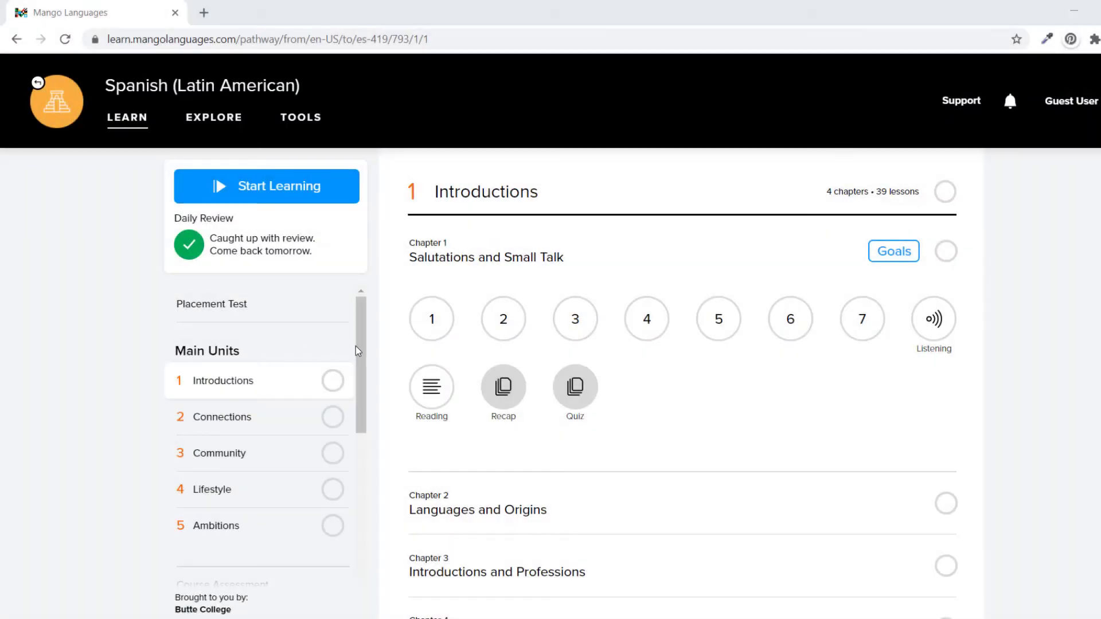
scroll(down, 3)
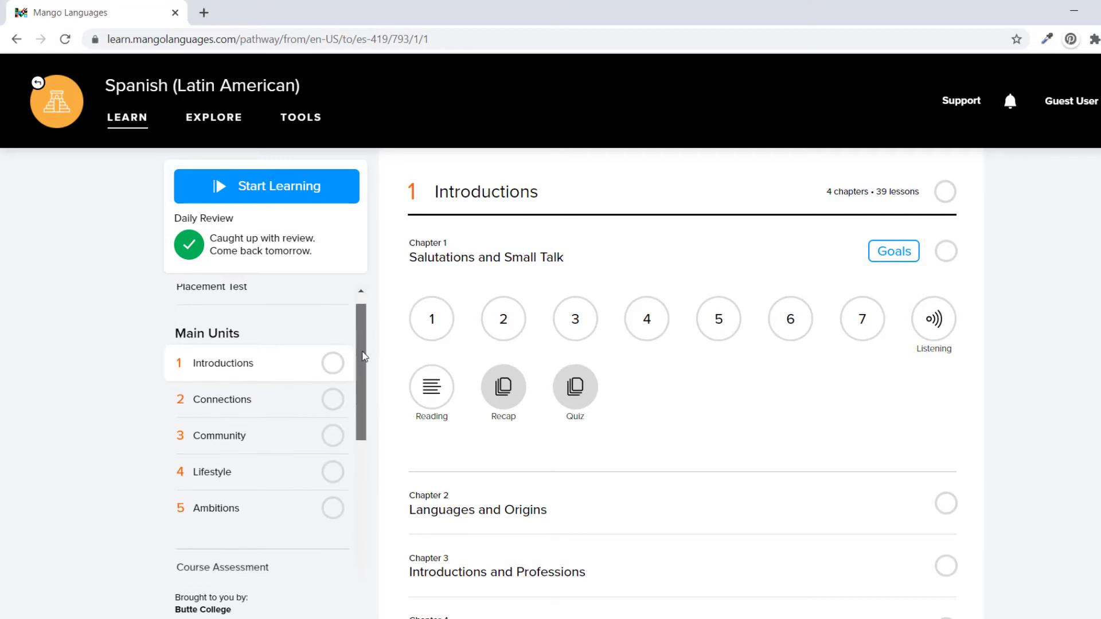
scroll(down, 3)
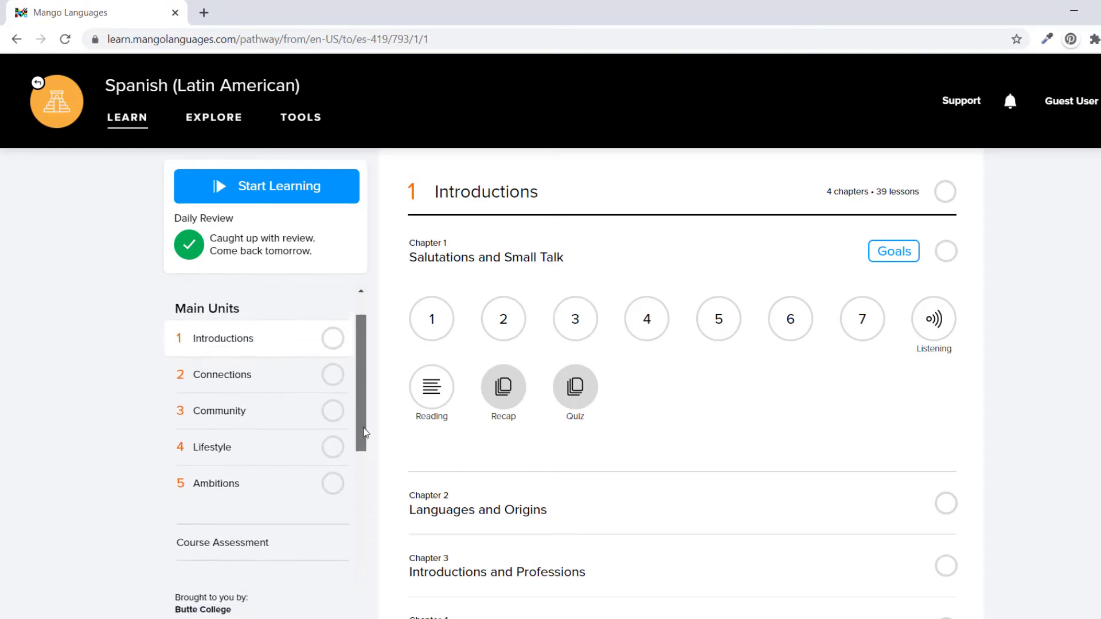
mouse_move(243, 405)
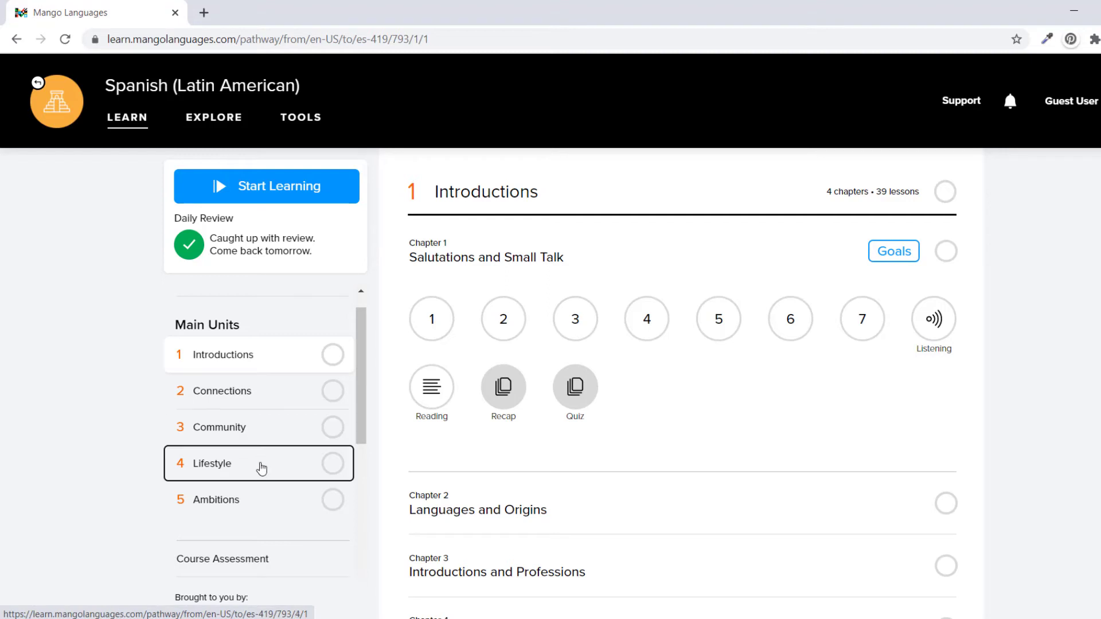
mouse_move(264, 471)
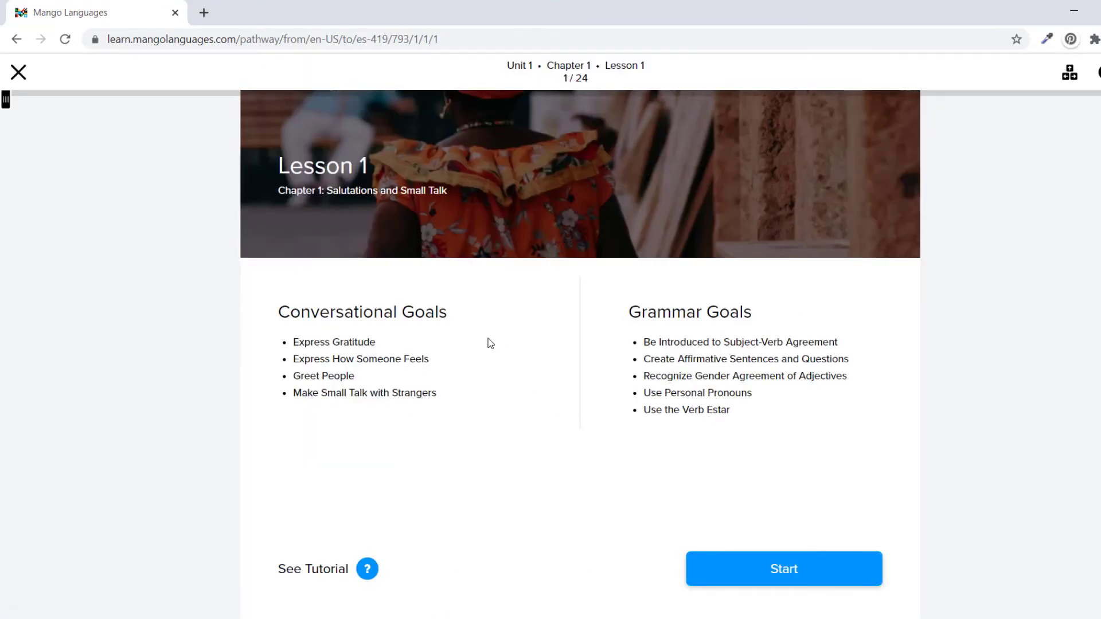
mouse_move(496, 355)
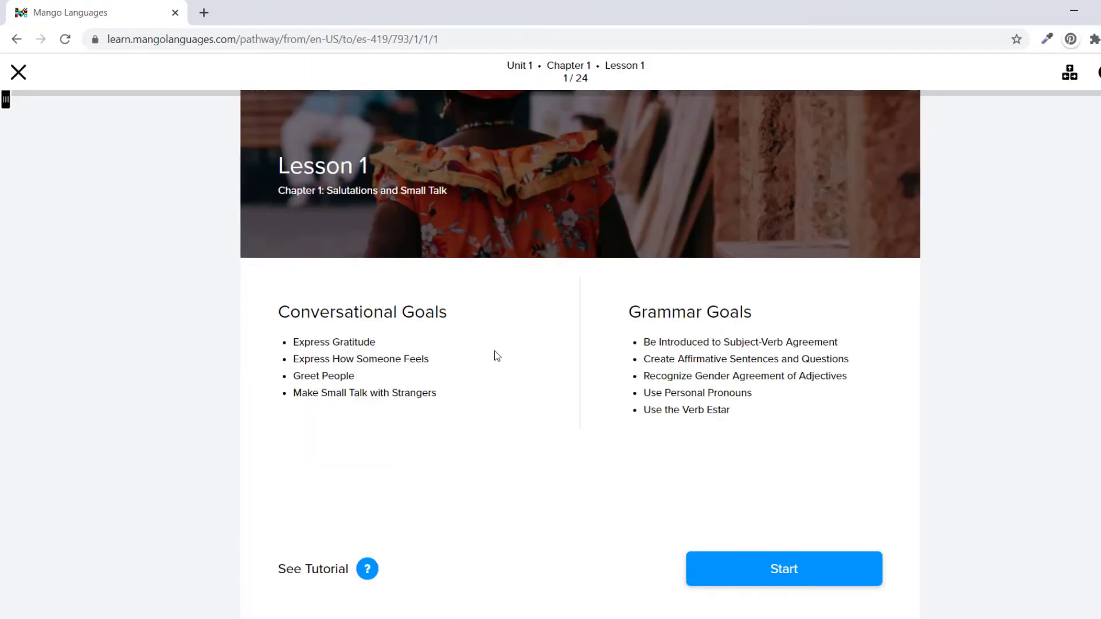
- Start Lesson 1, record a pronunciation, and advance past the grammar note
click(783, 568)
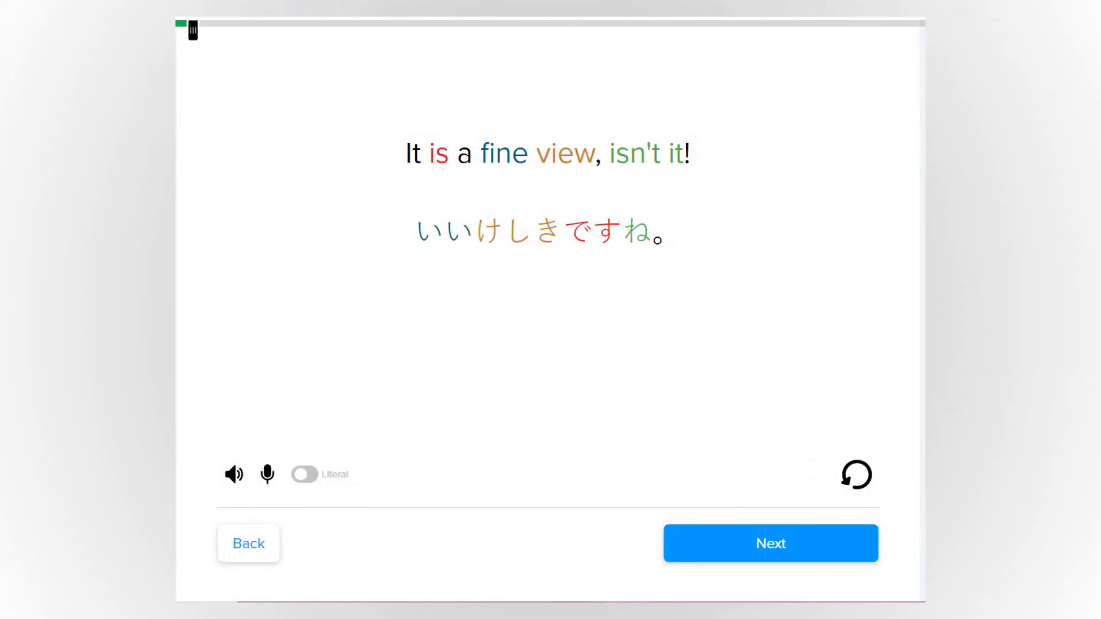
click(267, 474)
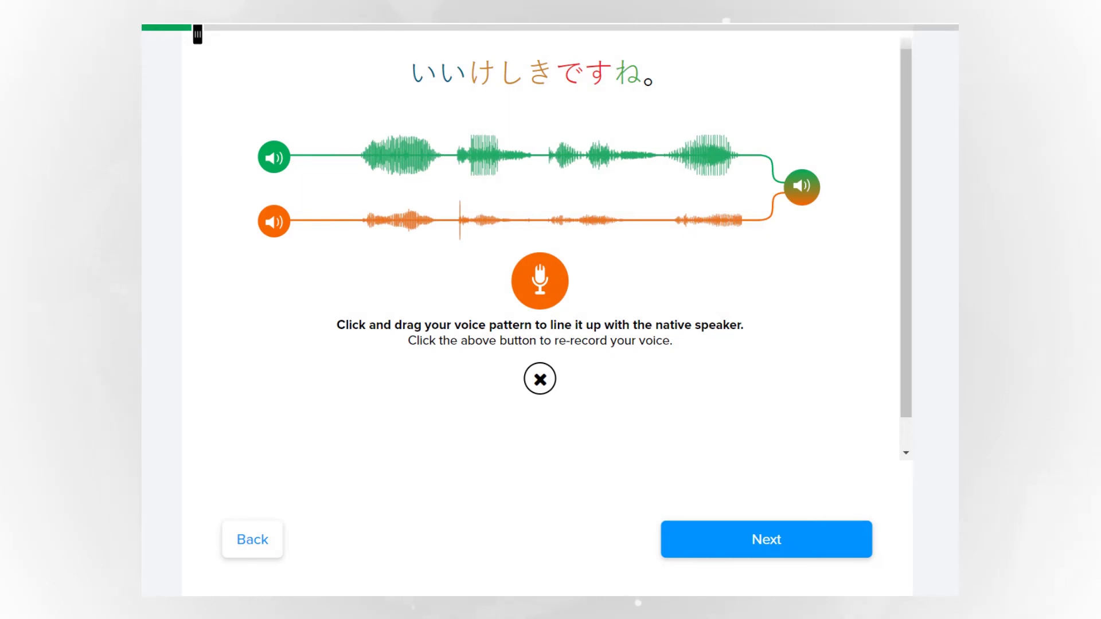
click(766, 539)
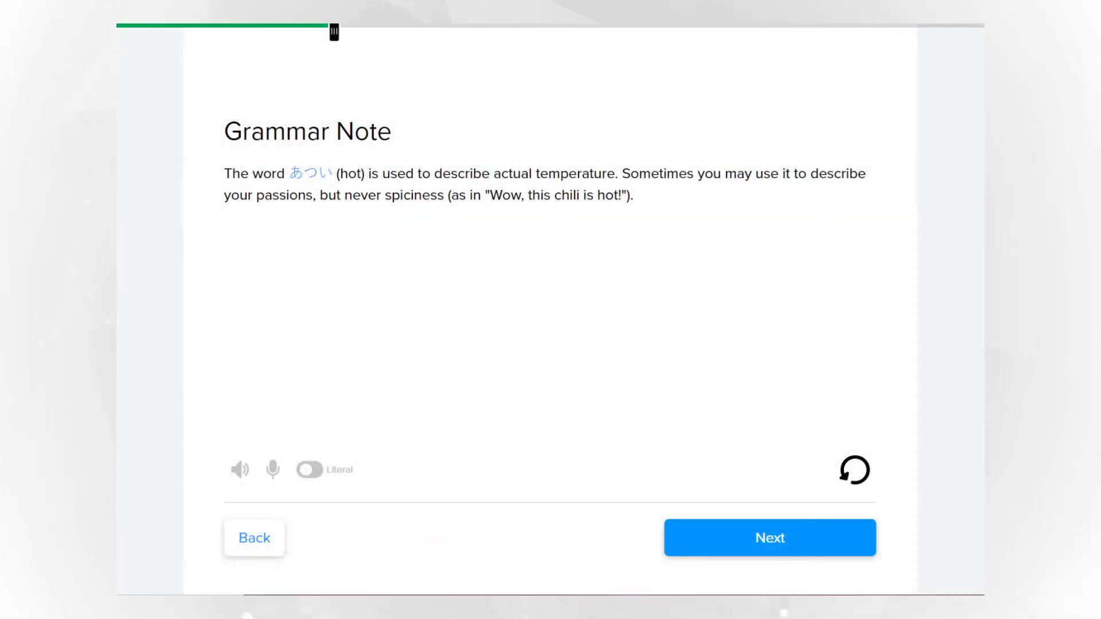
click(769, 537)
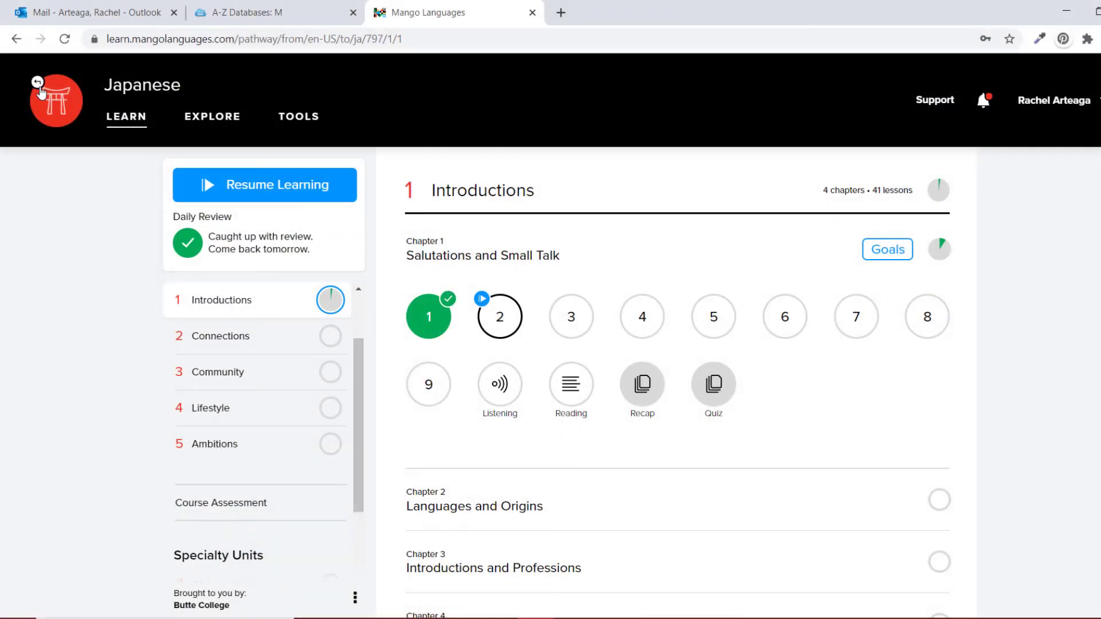
- Return to the Japanese course and scroll down to the Unit 1 test link
click(36, 86)
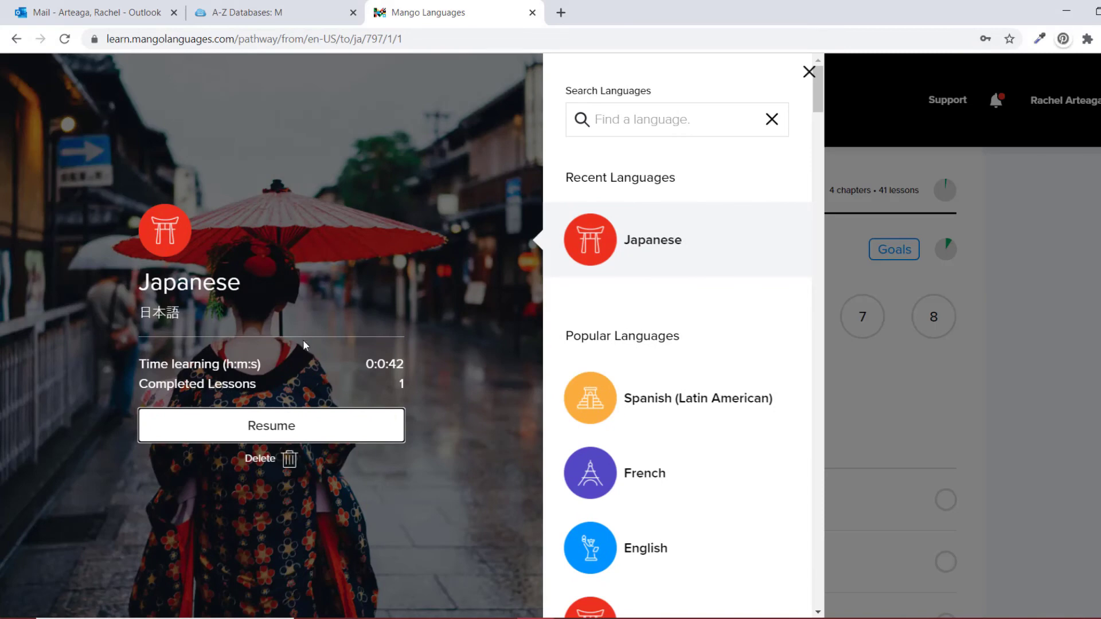
mouse_move(299, 430)
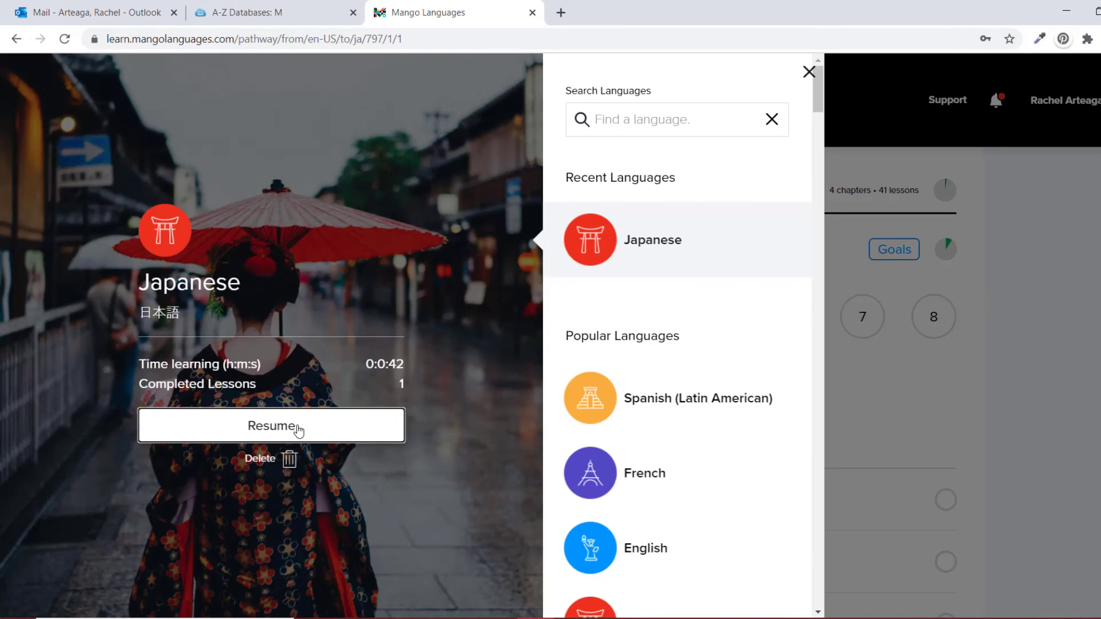
click(809, 71)
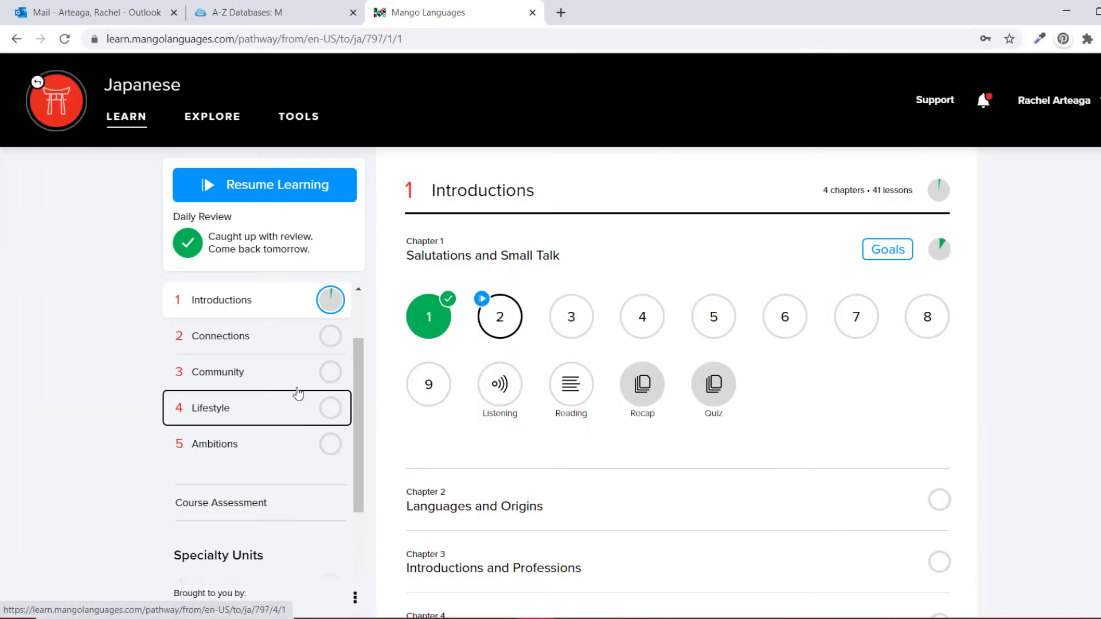
mouse_move(284, 192)
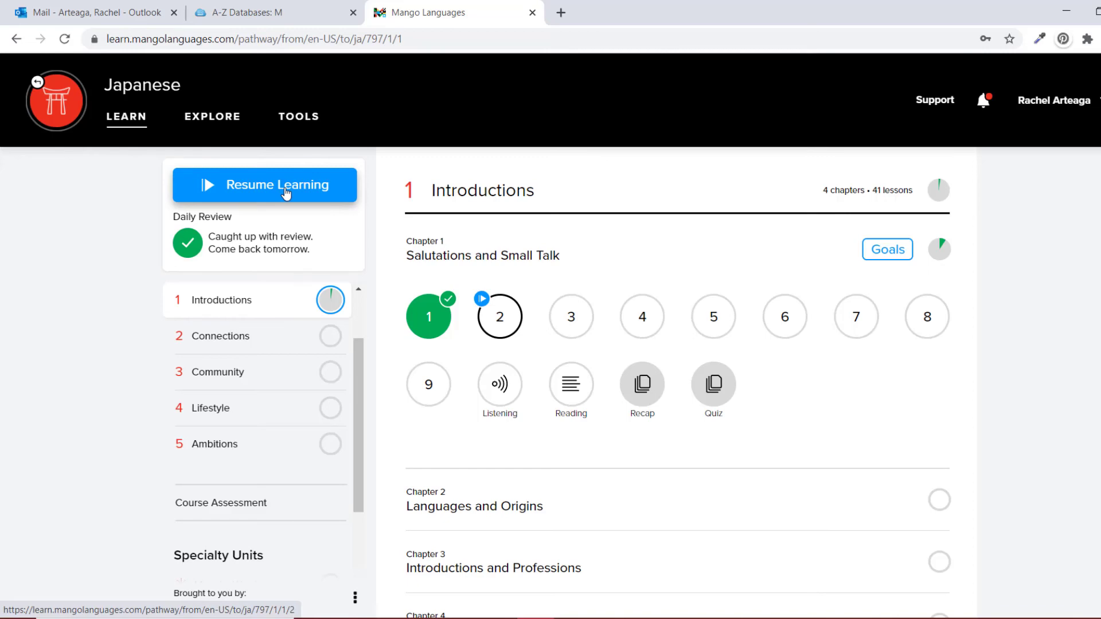
scroll(down, 3)
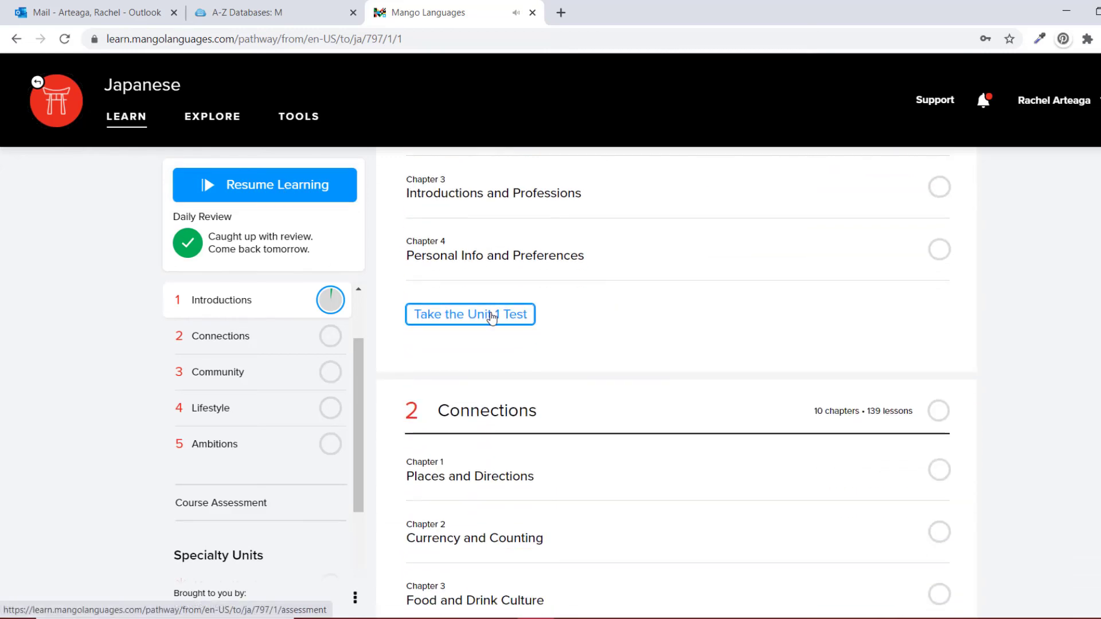
- Open and start the Japanese Unit 1 test, then play the conversation audio
click(469, 314)
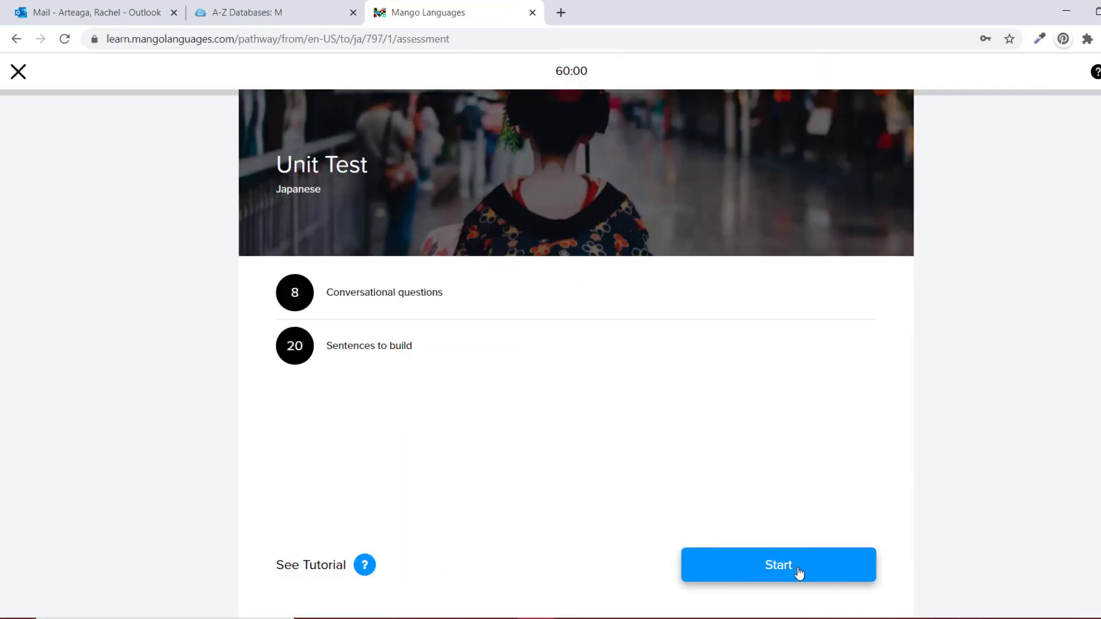
click(779, 565)
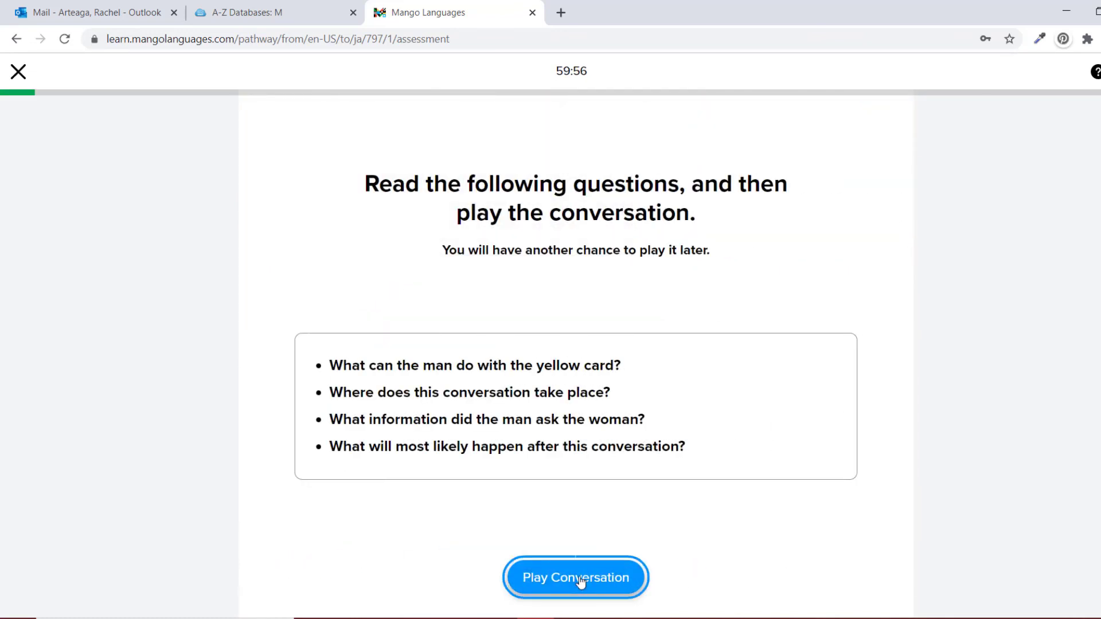
click(575, 578)
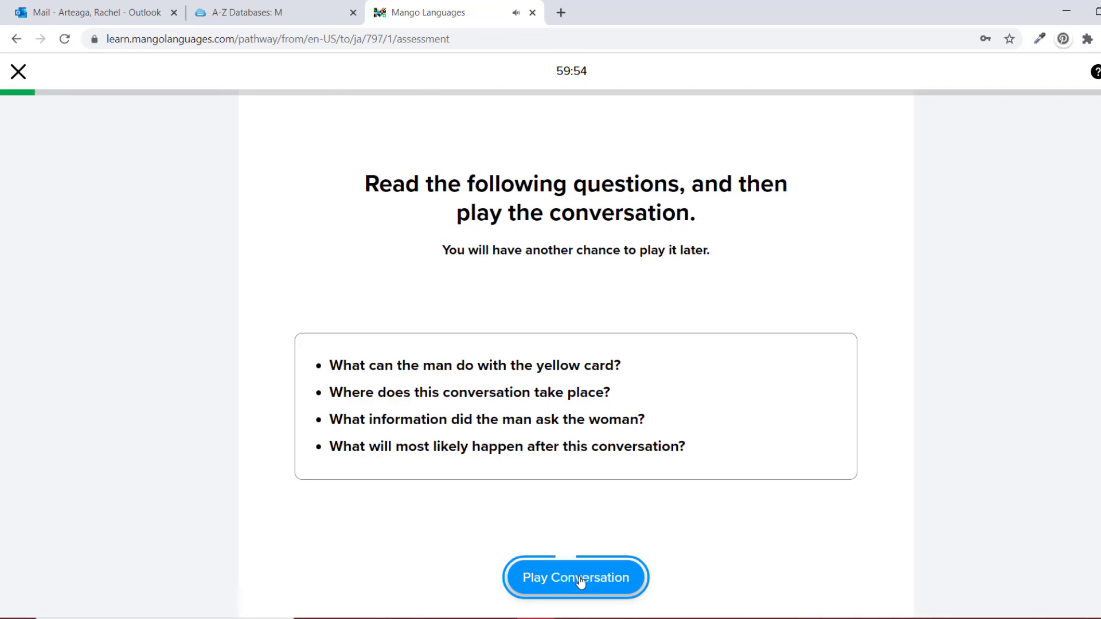
click(575, 578)
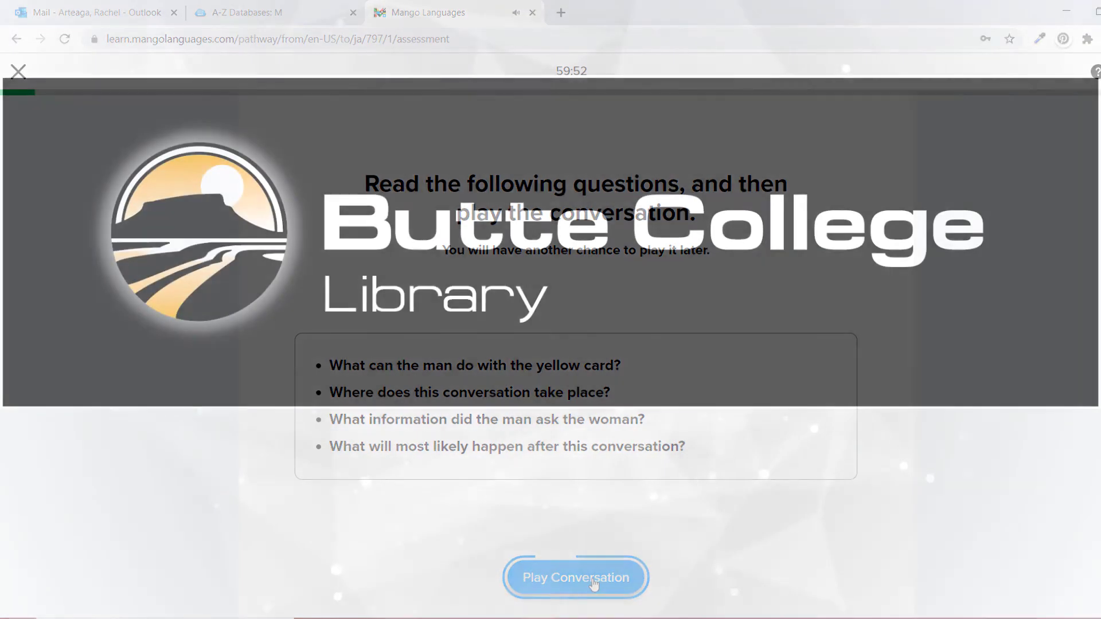